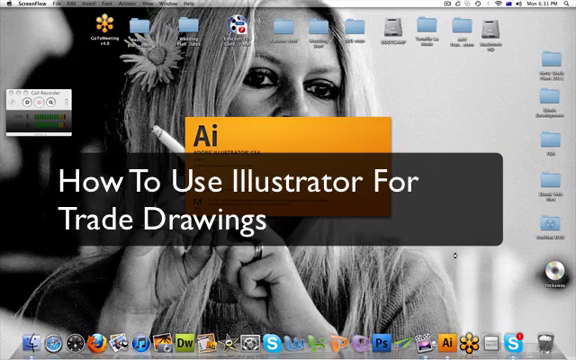
Launch Illustrator CS4 from the Dock so its welcome screen appears.
click(461, 338)
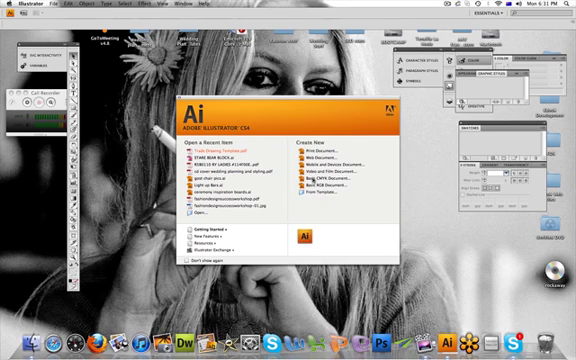
Open the recent file 'Trade Drawing Template.pdf' from the welcome screen.
click(227, 147)
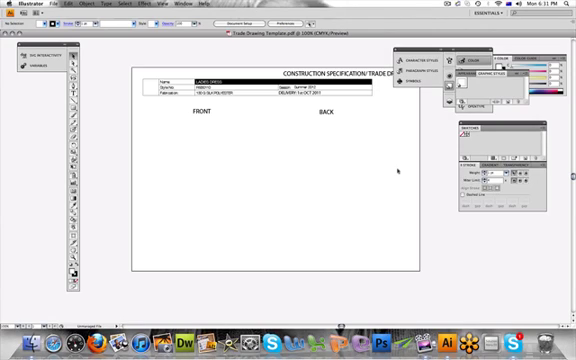
mouse_move(388, 160)
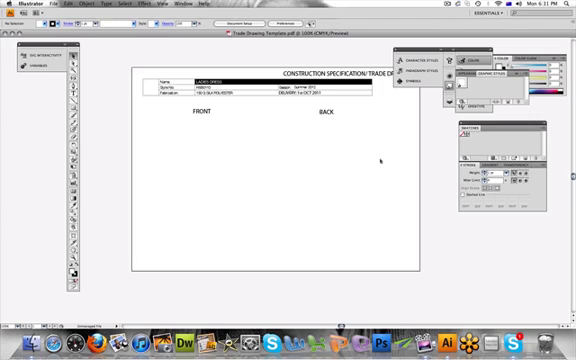
mouse_move(293, 194)
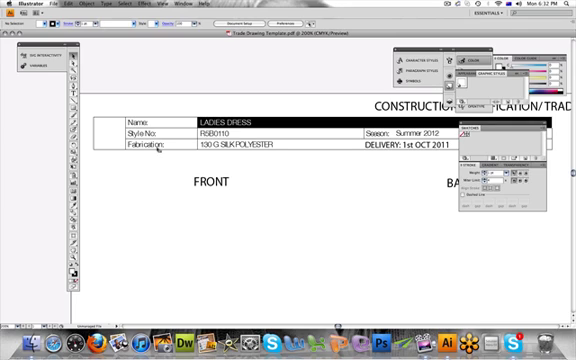
mouse_move(330, 160)
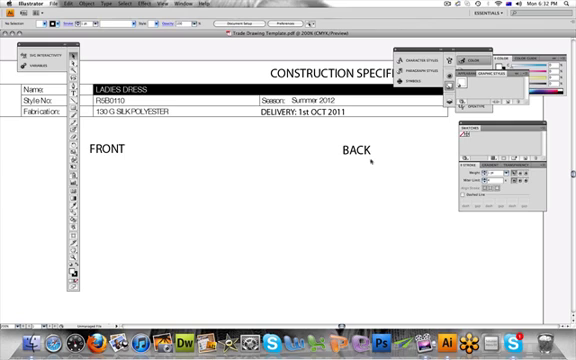
mouse_move(233, 219)
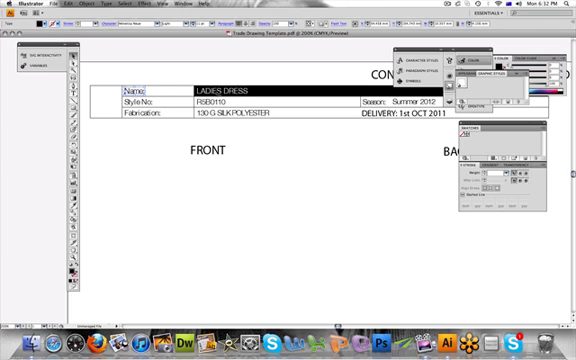
Replace the LADIES DRESS name text with 'Chloe Dress' and deselect.
double_click(230, 89)
text(LADI)
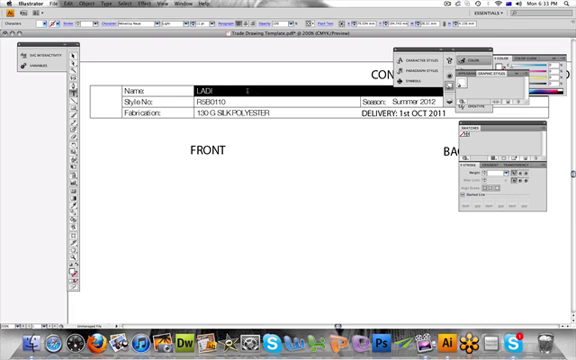
text(C)
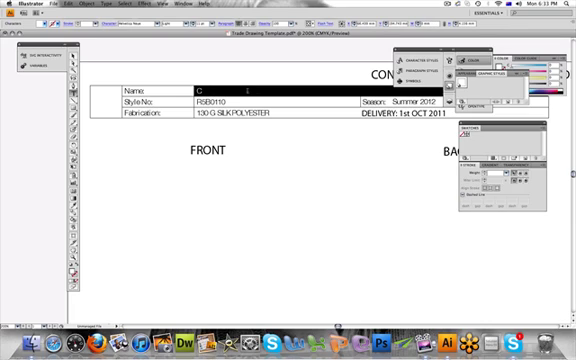
text(Chloe Dress)
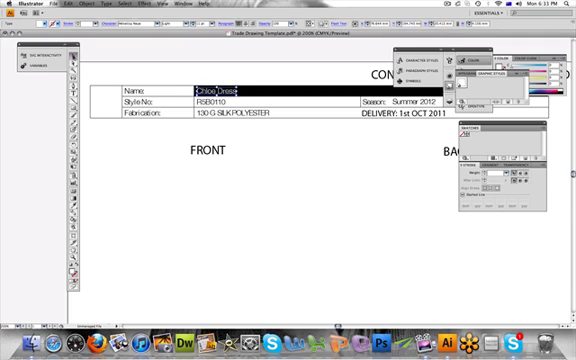
click(230, 99)
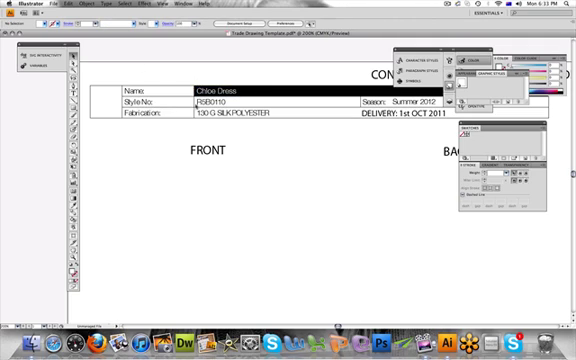
Edit the Style No text so RSB0110 becomes RSB011.
double_click(215, 103)
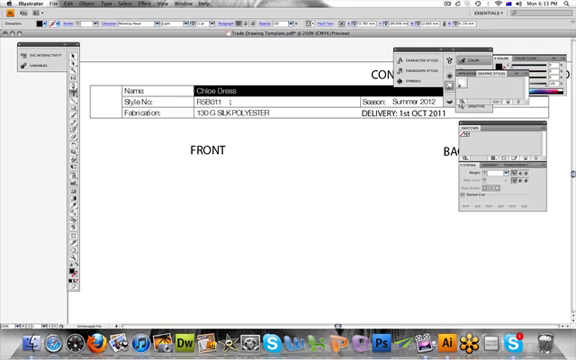
double_click(205, 101)
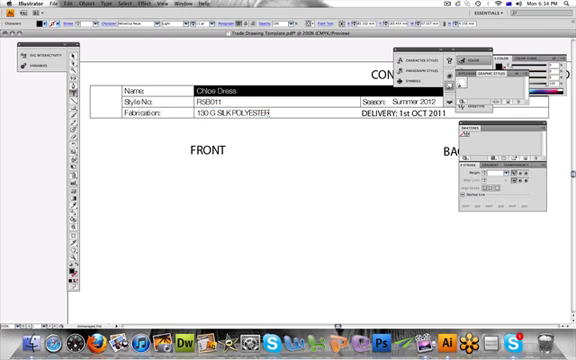
text(ohvhgu)
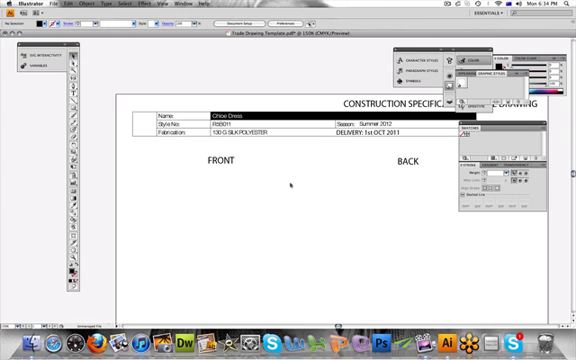
mouse_move(105, 75)
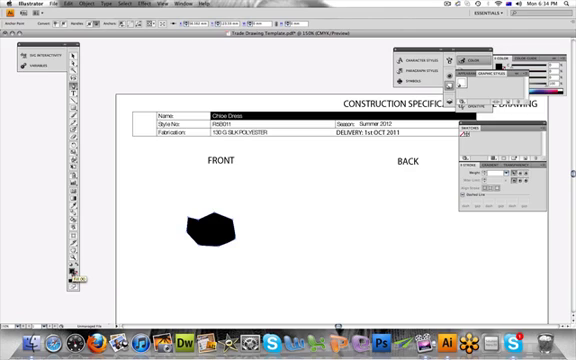
mouse_move(78, 292)
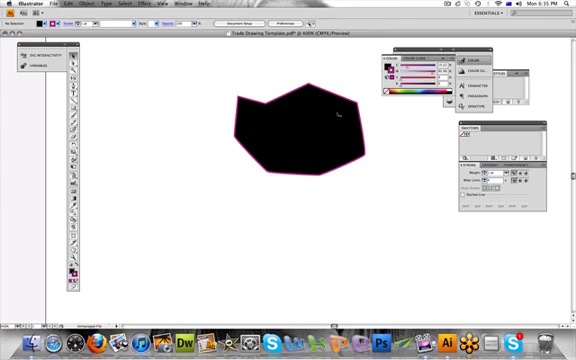
mouse_move(334, 115)
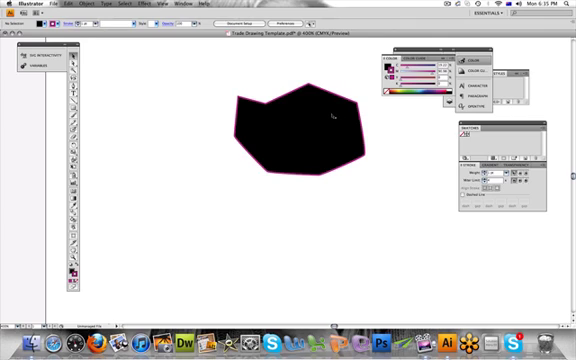
click(300, 130)
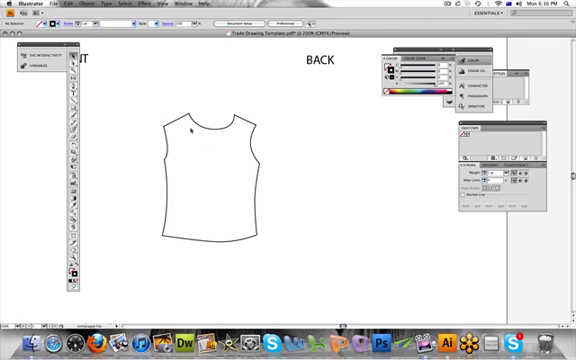
Drag the outline's anchor points to deepen the neckline and round the hem.
click(200, 175)
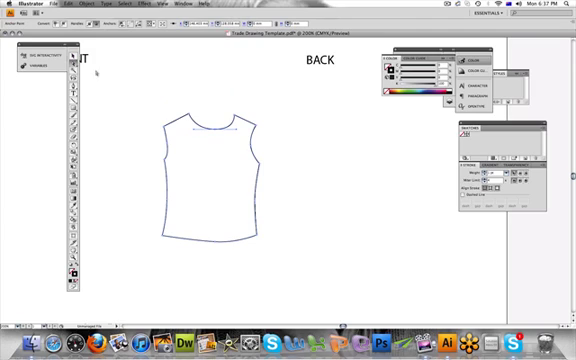
click(210, 180)
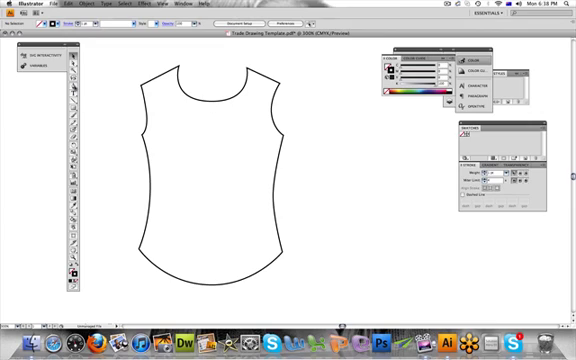
mouse_move(78, 92)
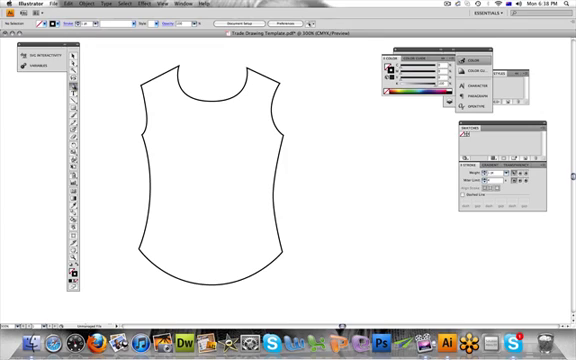
mouse_move(184, 172)
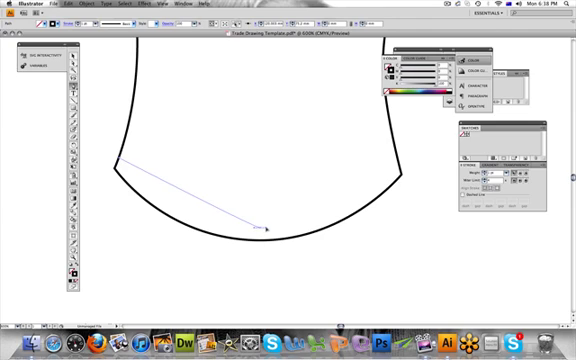
Draw a Pen curve parallel to the rounded hem forming a narrow hem band.
drag(260, 227, 300, 227)
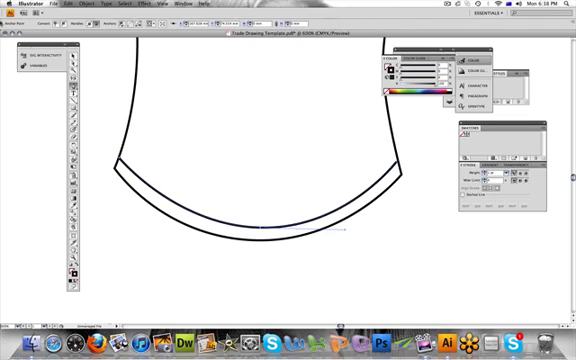
mouse_move(75, 50)
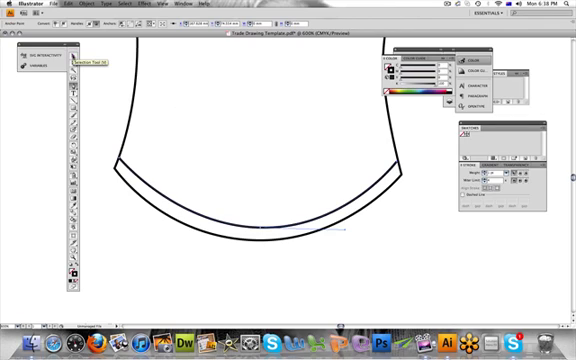
click(265, 195)
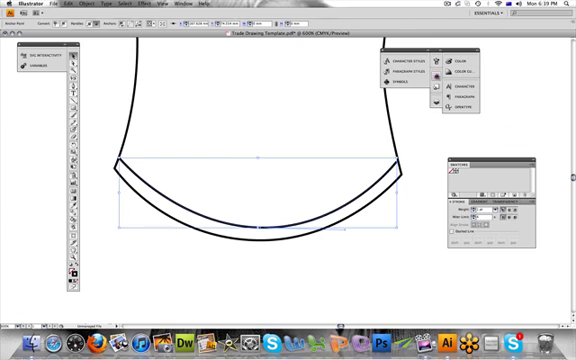
Select the hem band curve and give it a smaller stroke weight.
click(463, 58)
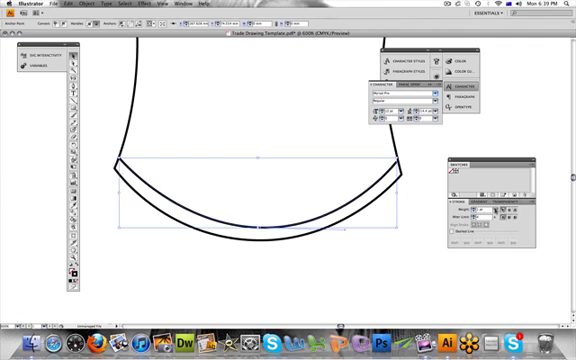
click(492, 203)
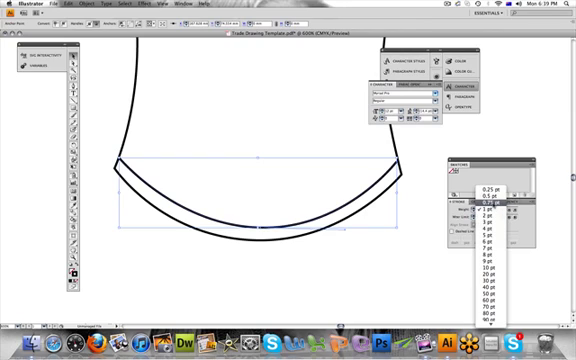
click(484, 200)
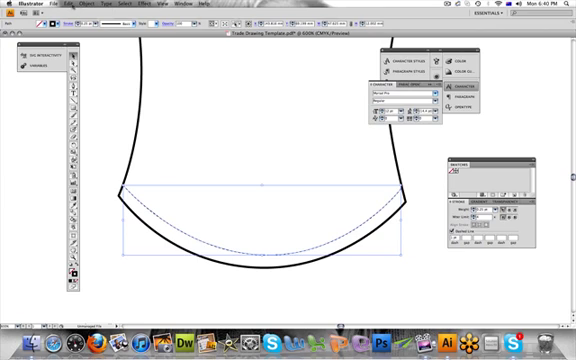
Make the thin hem line a dashed stitching line with short dash values.
click(57, 7)
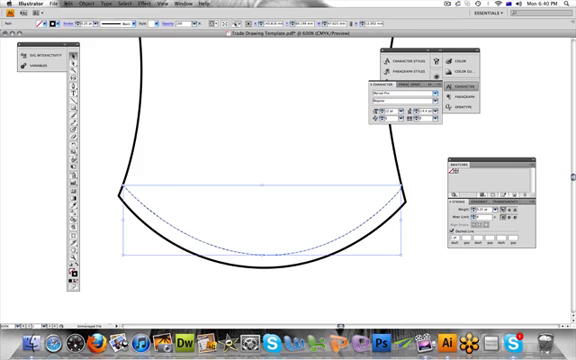
click(66, 10)
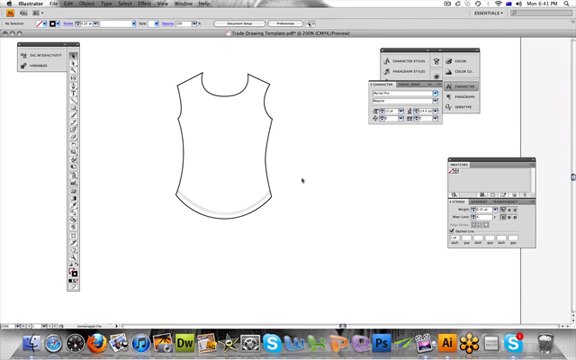
mouse_move(117, 105)
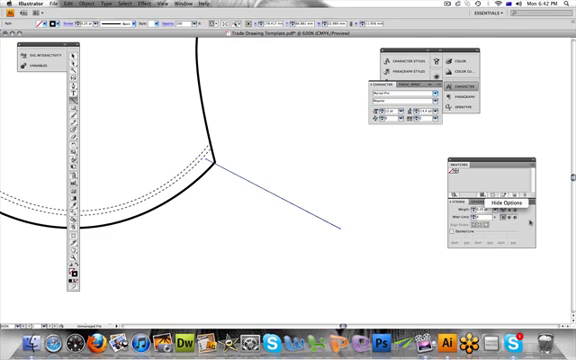
Draw a callout line extending outward from the hem's side corner.
click(510, 203)
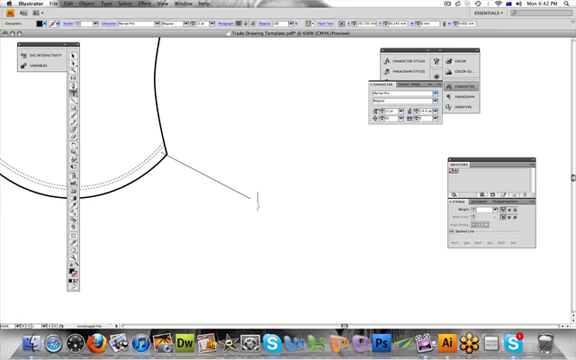
Label the hem callout 'TWIN NEEDLE STITCH, 1.5cm HEM'.
text(TW)
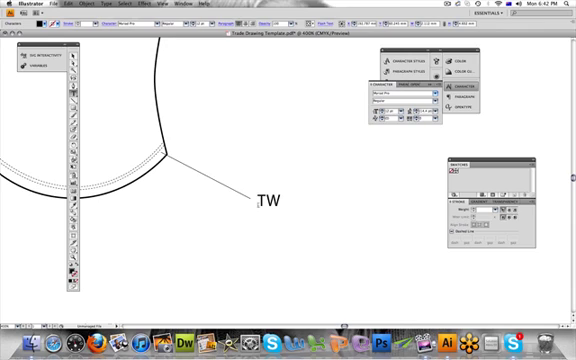
text(IN NW)
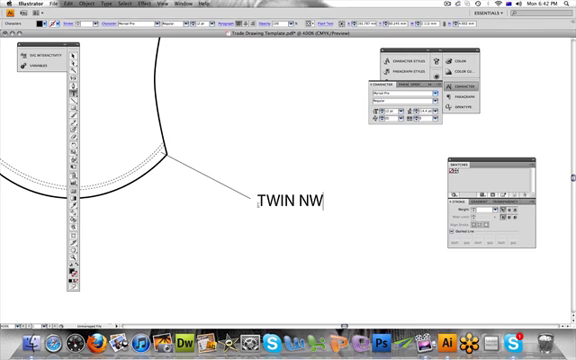
text(EED)
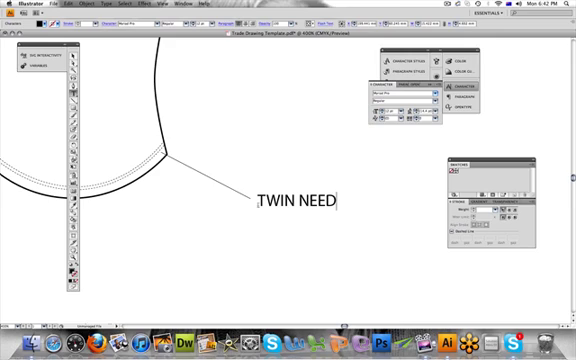
text(LE ST)
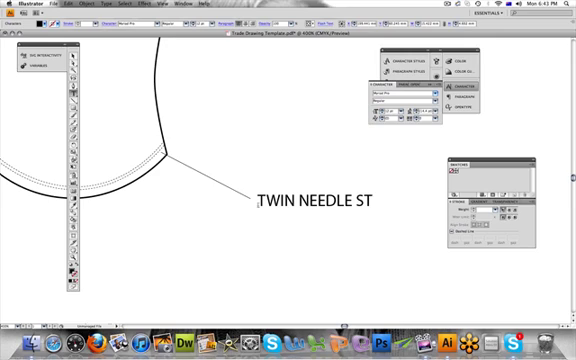
text(ITCH,)
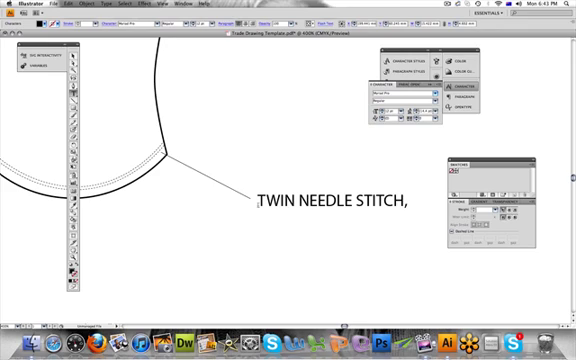
text(1.5c)
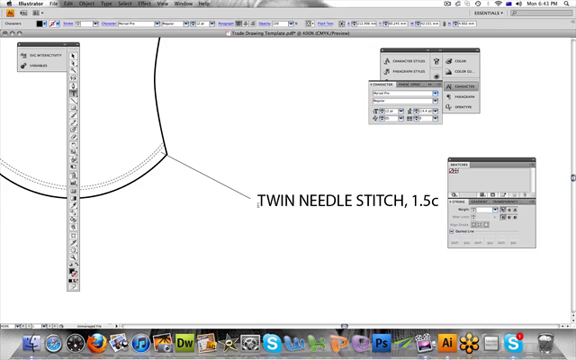
text(m HEM)
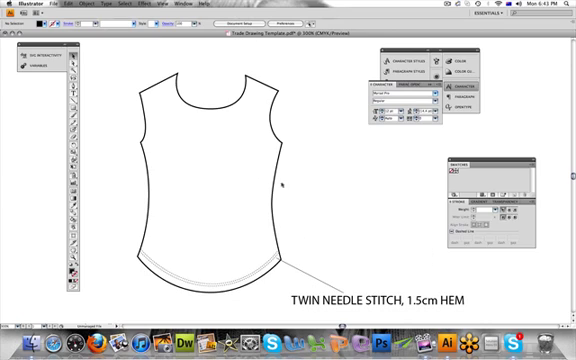
mouse_move(222, 120)
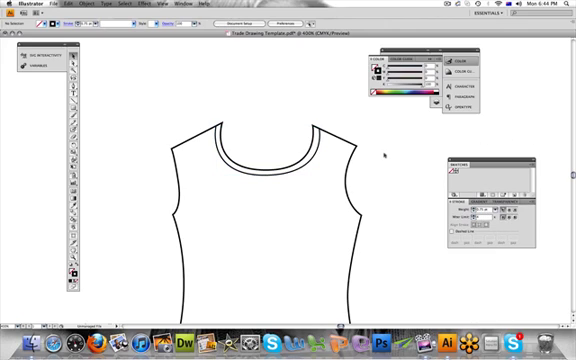
mouse_move(385, 157)
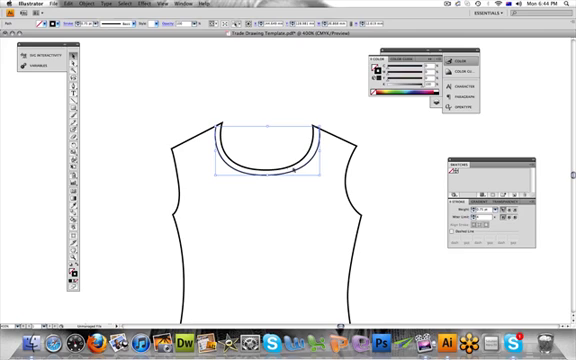
Copy the inner neckline path and paste it in front for the binding stitching.
click(96, 5)
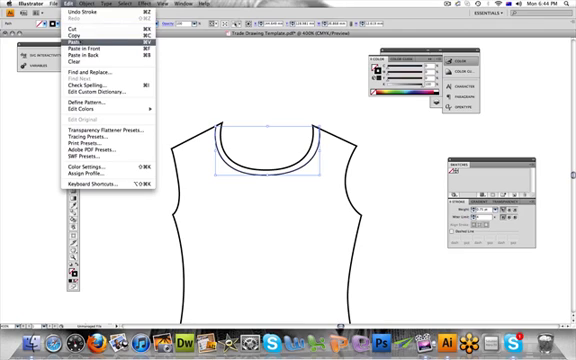
click(70, 45)
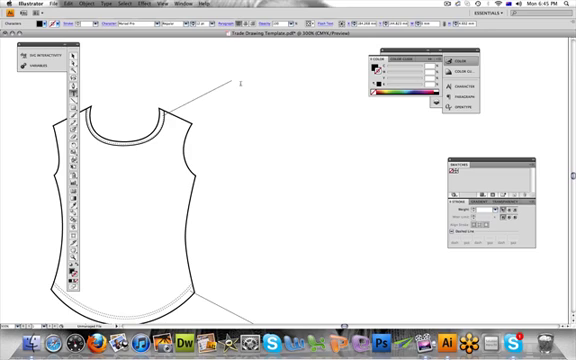
Enter the callout text '1.2 CM BINDING IN SELF FABRIC' at the neckline leader.
text(1.2)
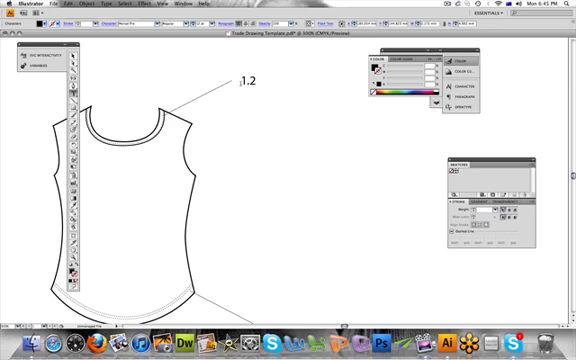
text(CM)
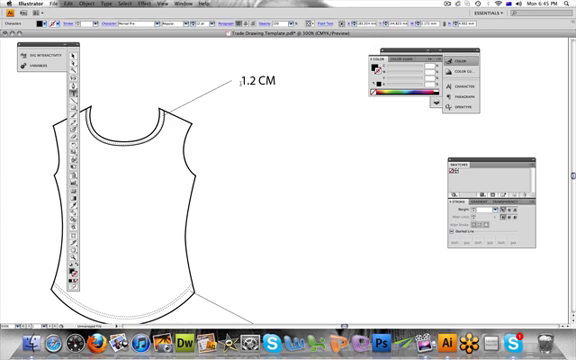
text(BINDIN)
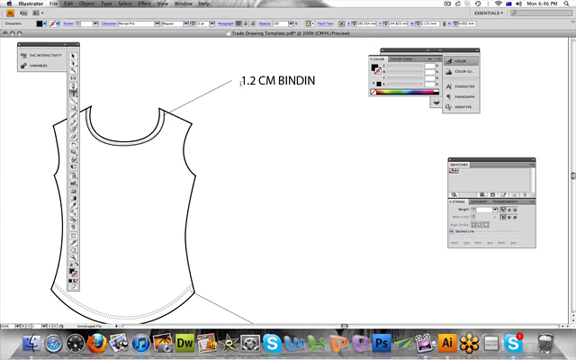
text(G)
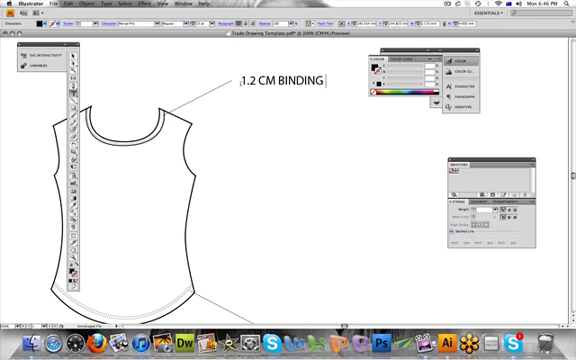
text(IN S)
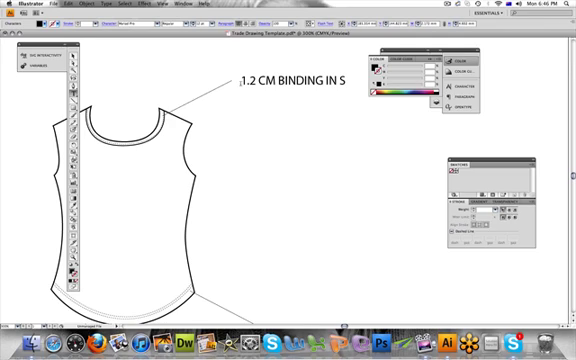
text(ELF FABRIC)
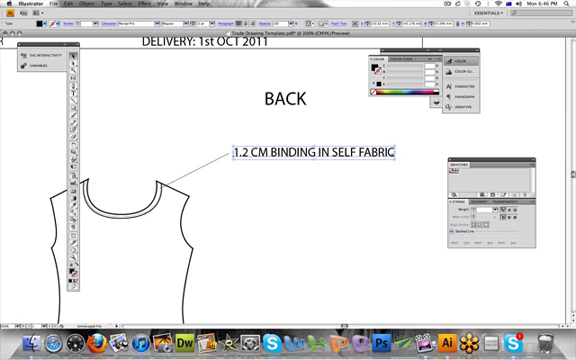
mouse_move(313, 196)
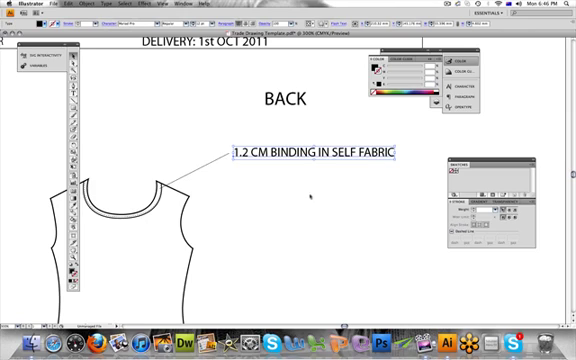
mouse_move(178, 262)
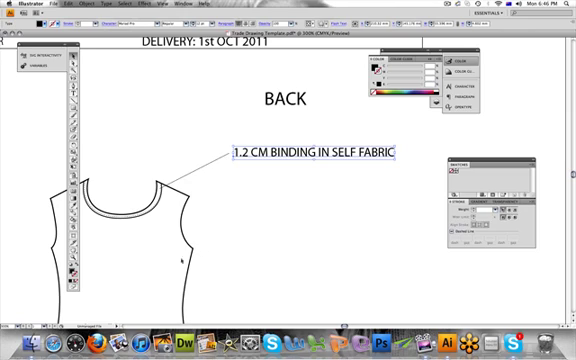